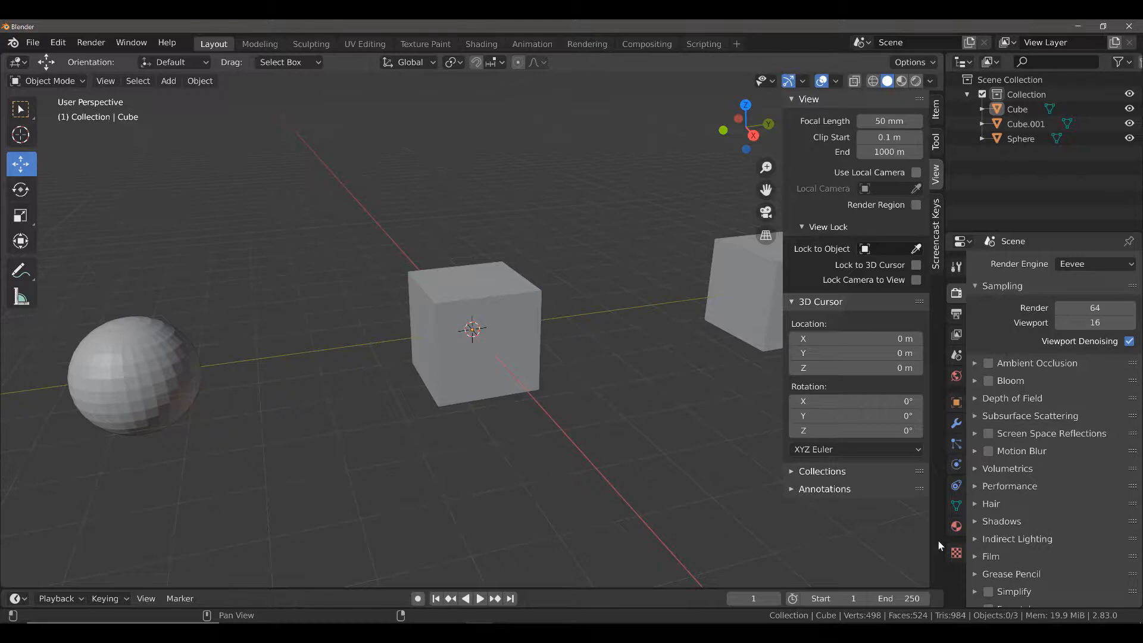
pyautogui.moveTo(605, 413)
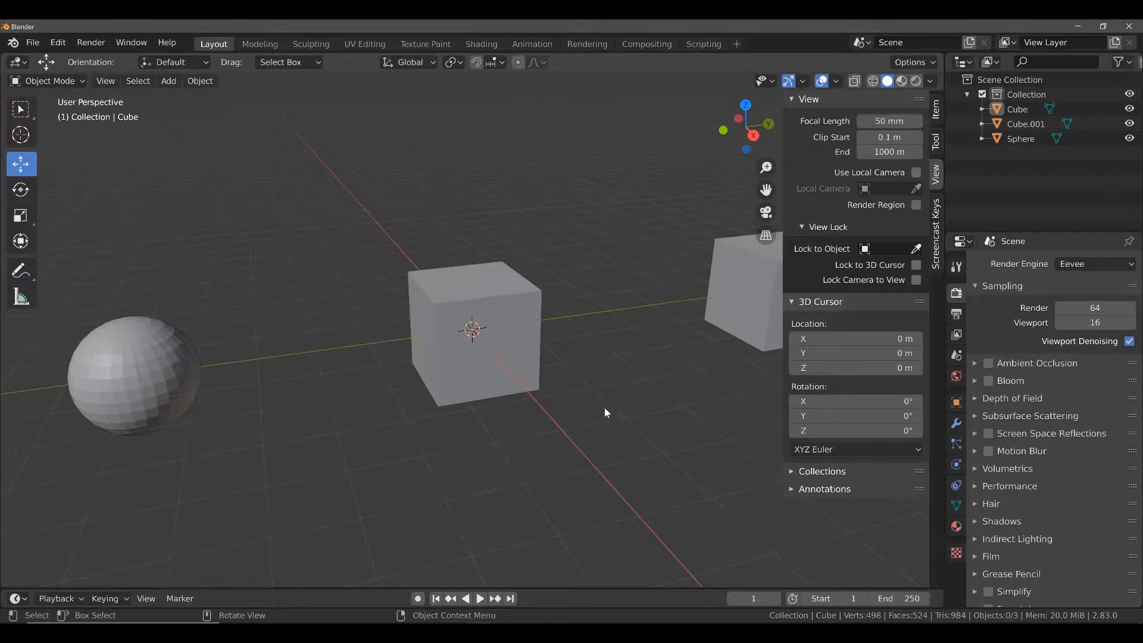
# Select the central Cube, zooming out so both cubes and the sphere are in view.
pyautogui.scroll(-3)
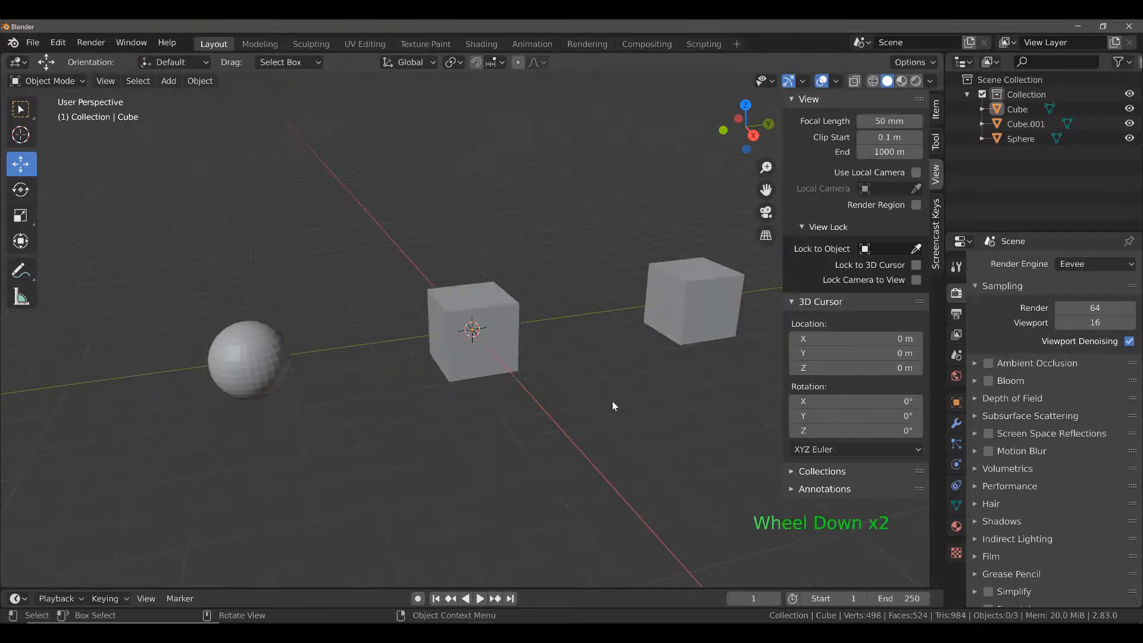
pyautogui.scroll(-3)
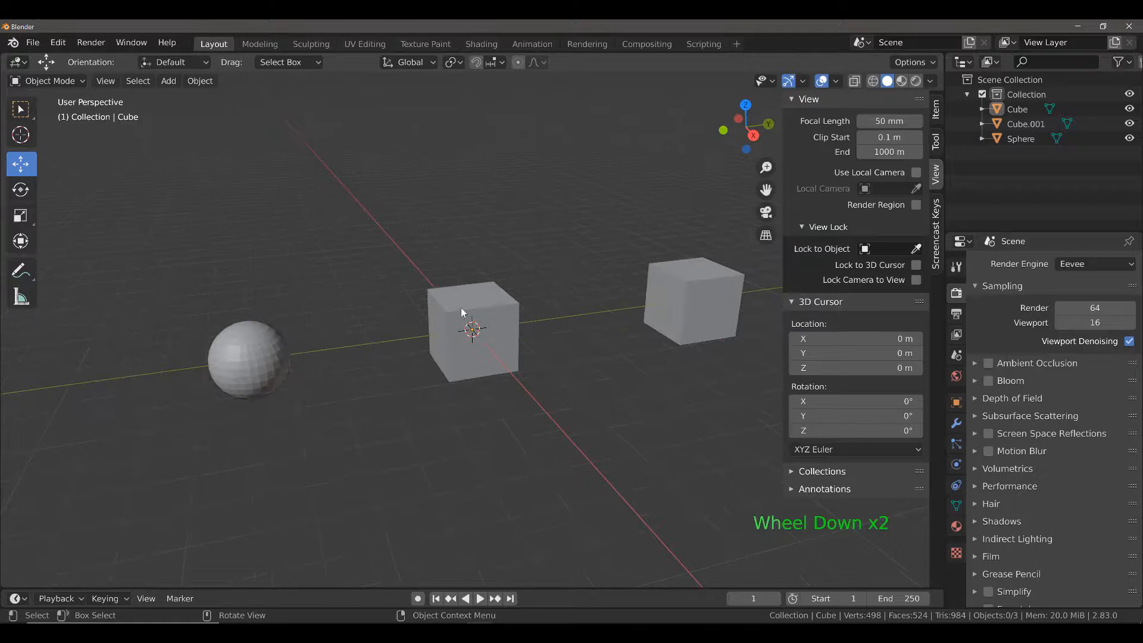
pyautogui.click(473, 332)
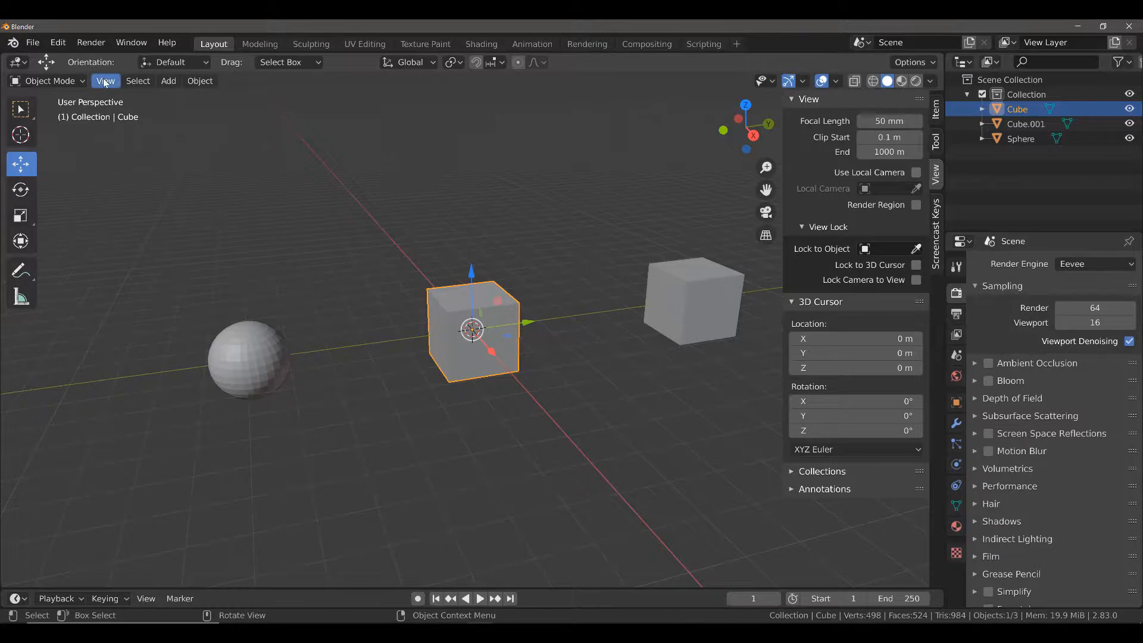
# Bring up the viewport View menu to reach the Local View commands.
pyautogui.click(106, 81)
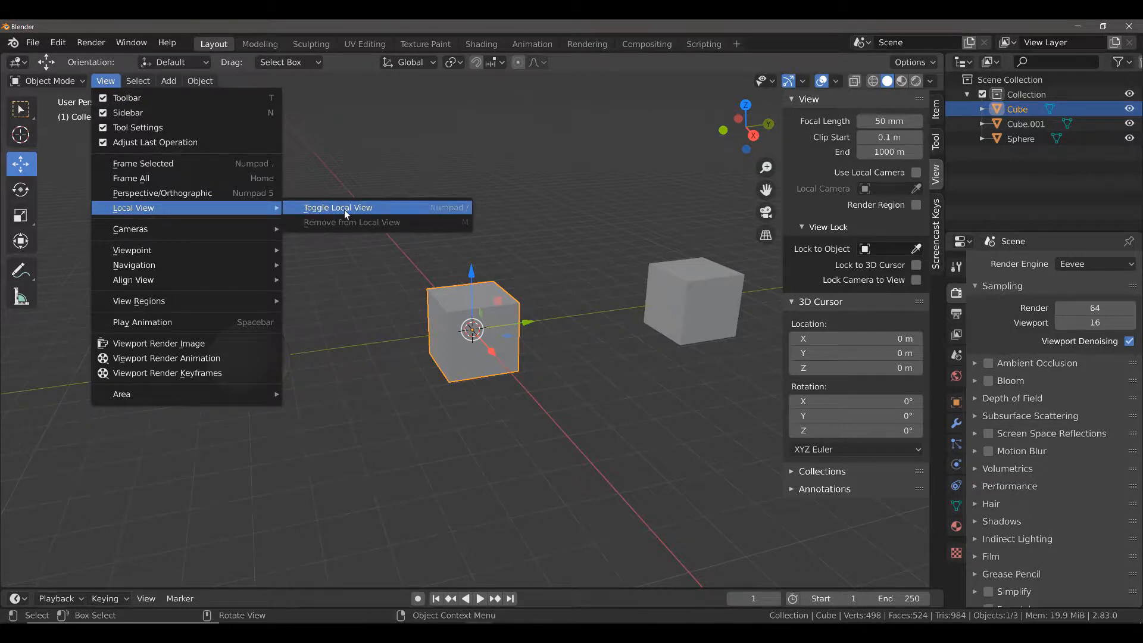
pyautogui.moveTo(374, 212)
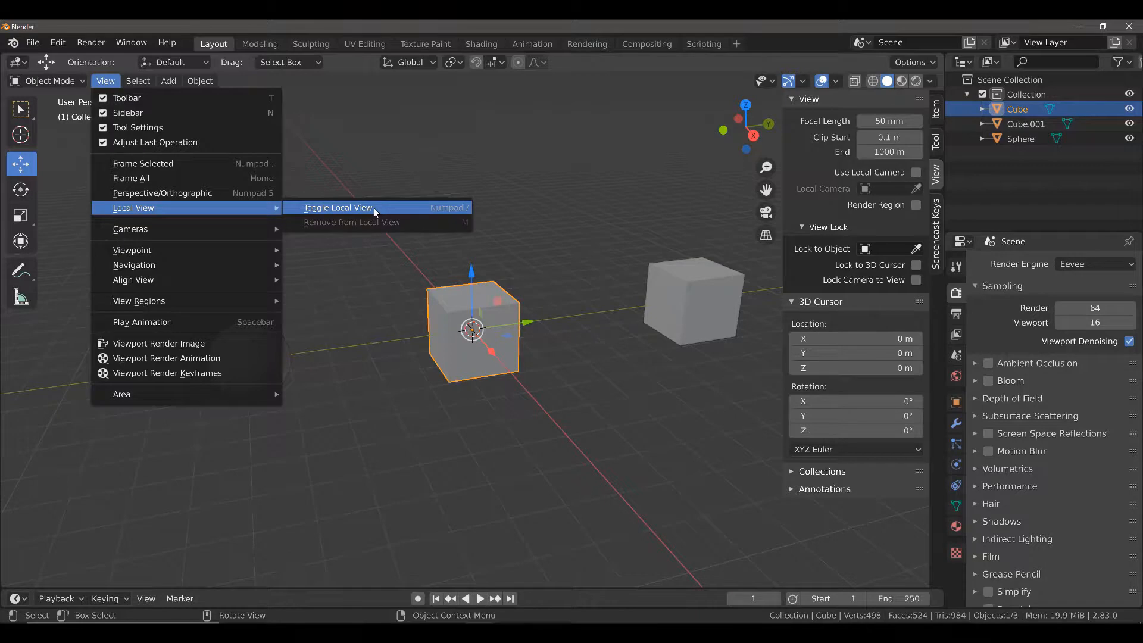
pyautogui.moveTo(457, 211)
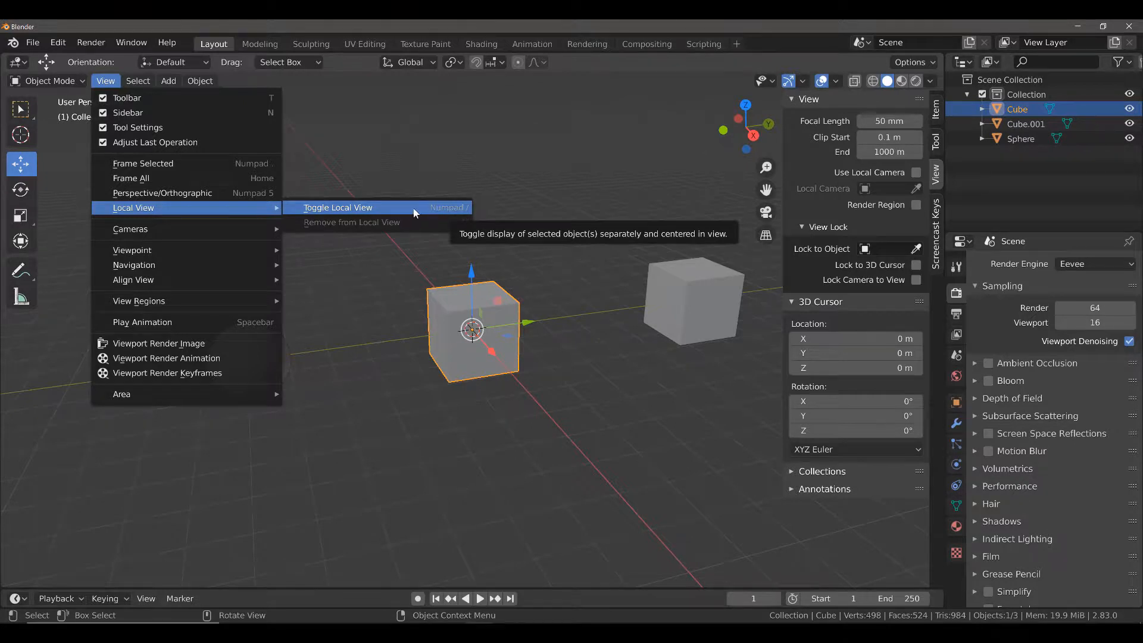
# Toggle Local View so only the selected cube shows, zooming out around it.
pyautogui.click(336, 207)
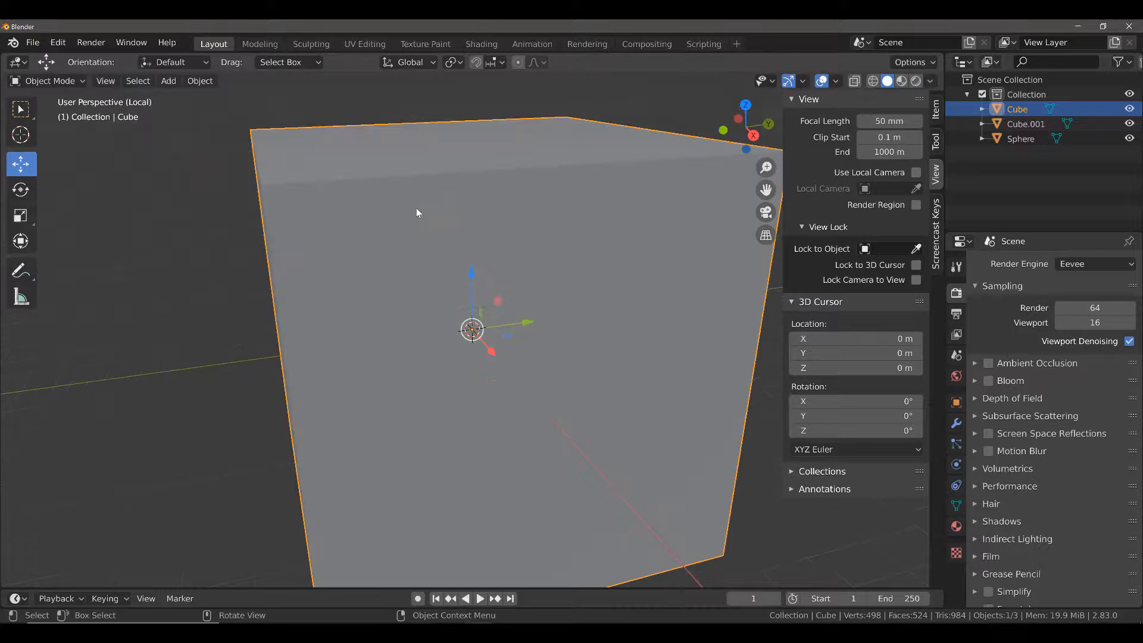
pyautogui.moveTo(501, 294)
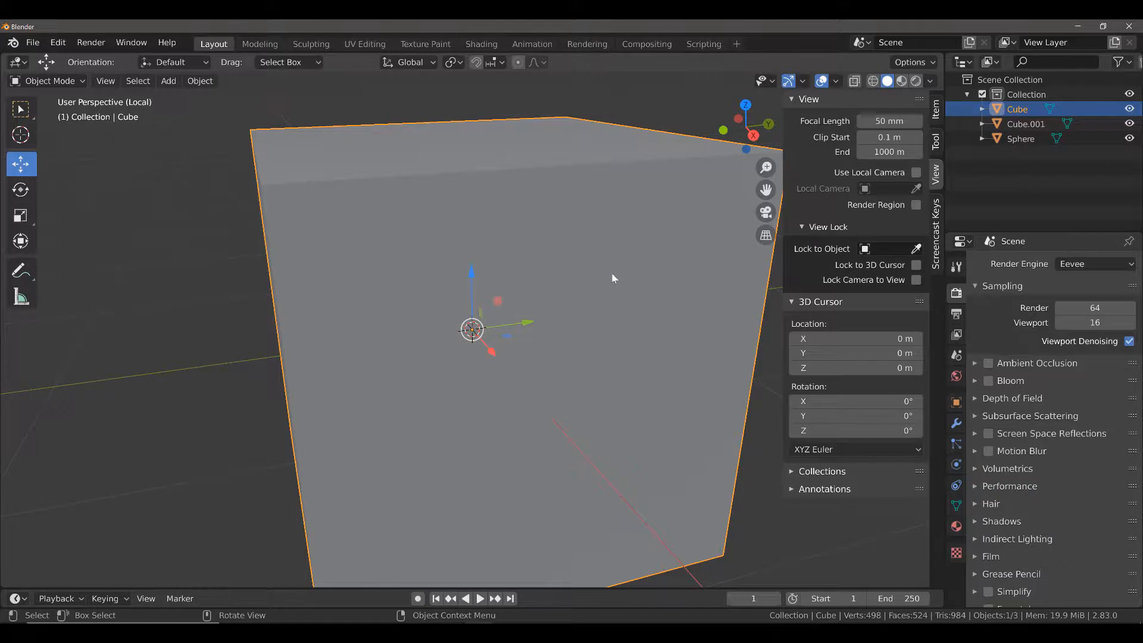
pyautogui.scroll(-3)
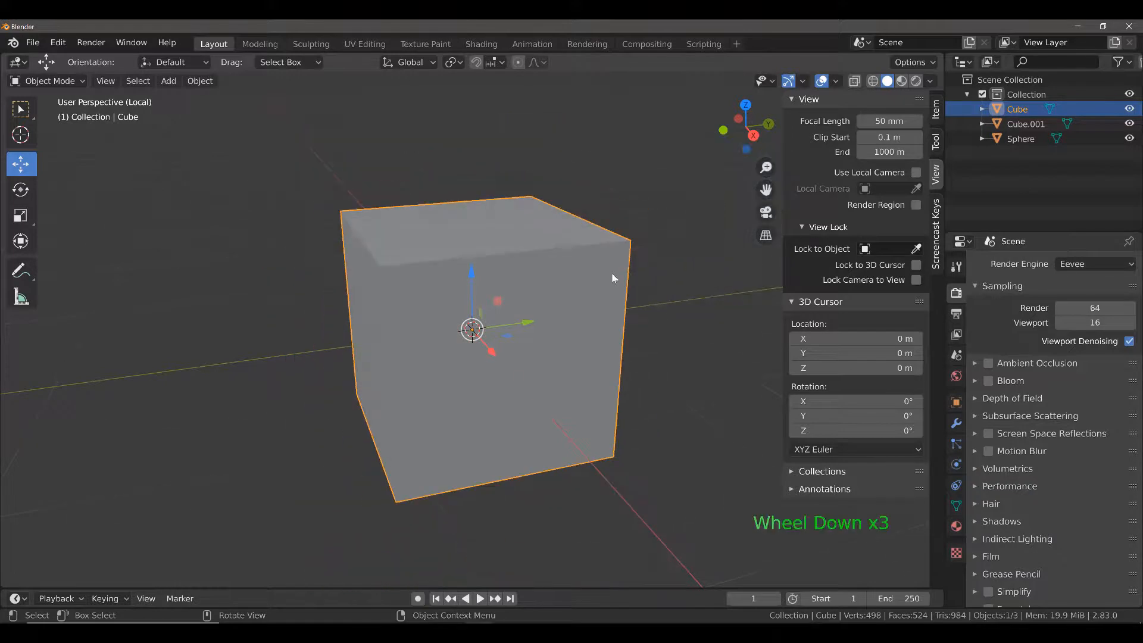
pyautogui.scroll(-3)
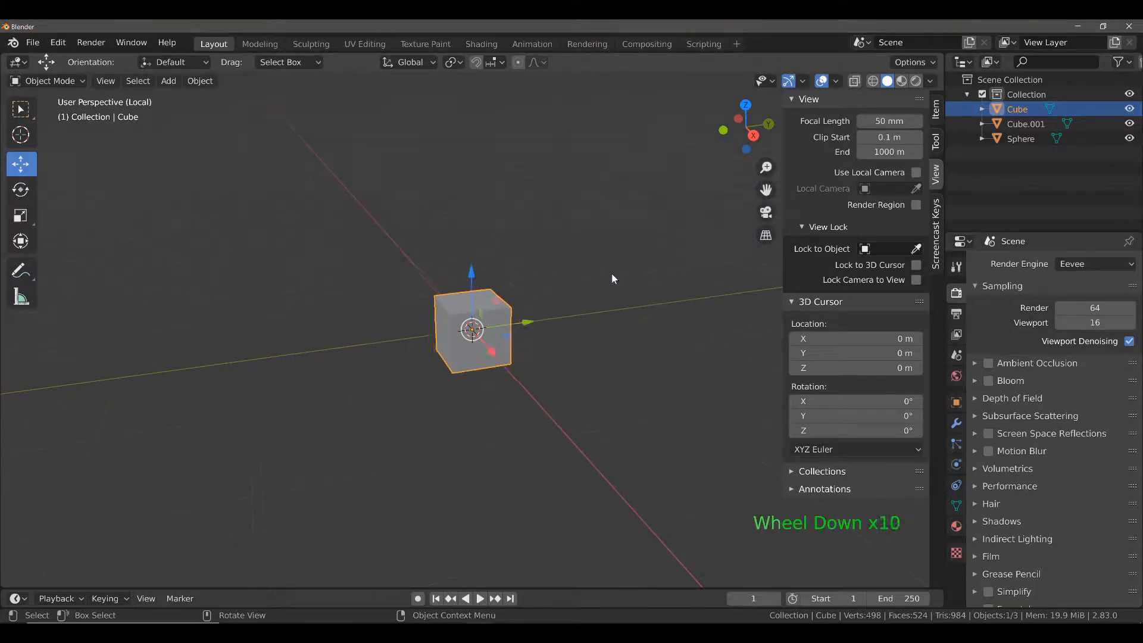
pyautogui.scroll(-3)
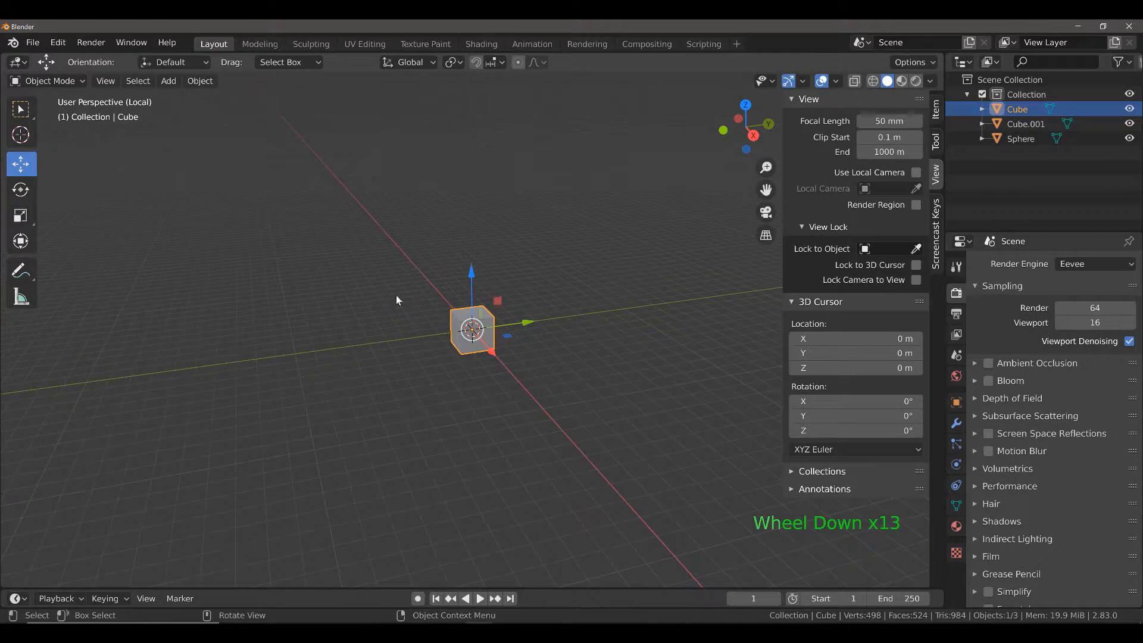
pyautogui.scroll(-3)
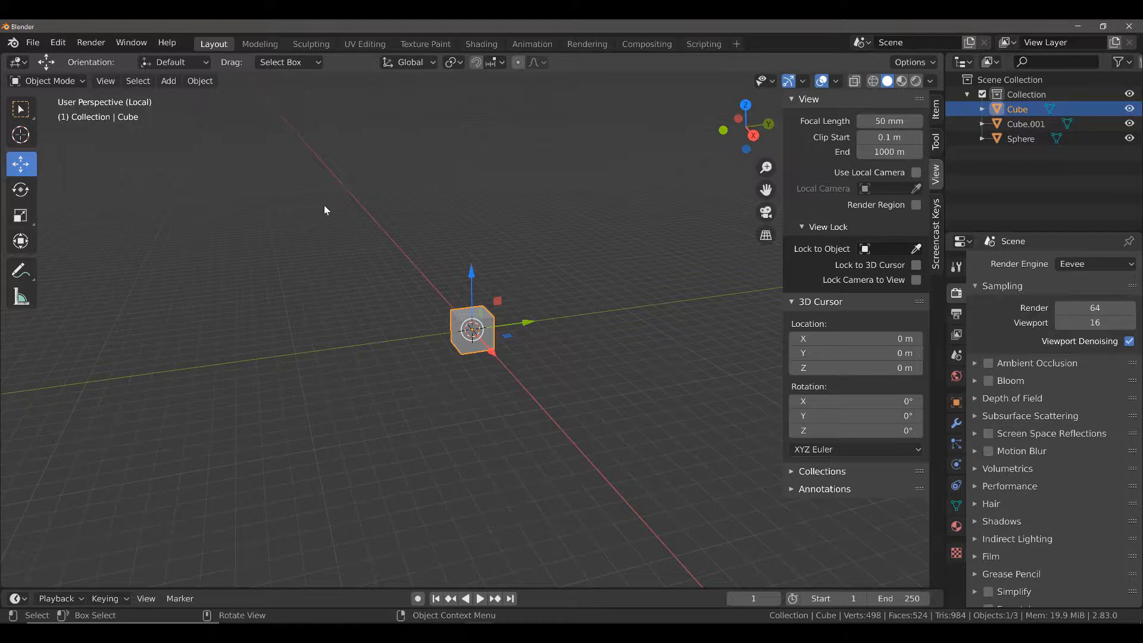
pyautogui.moveTo(157, 114)
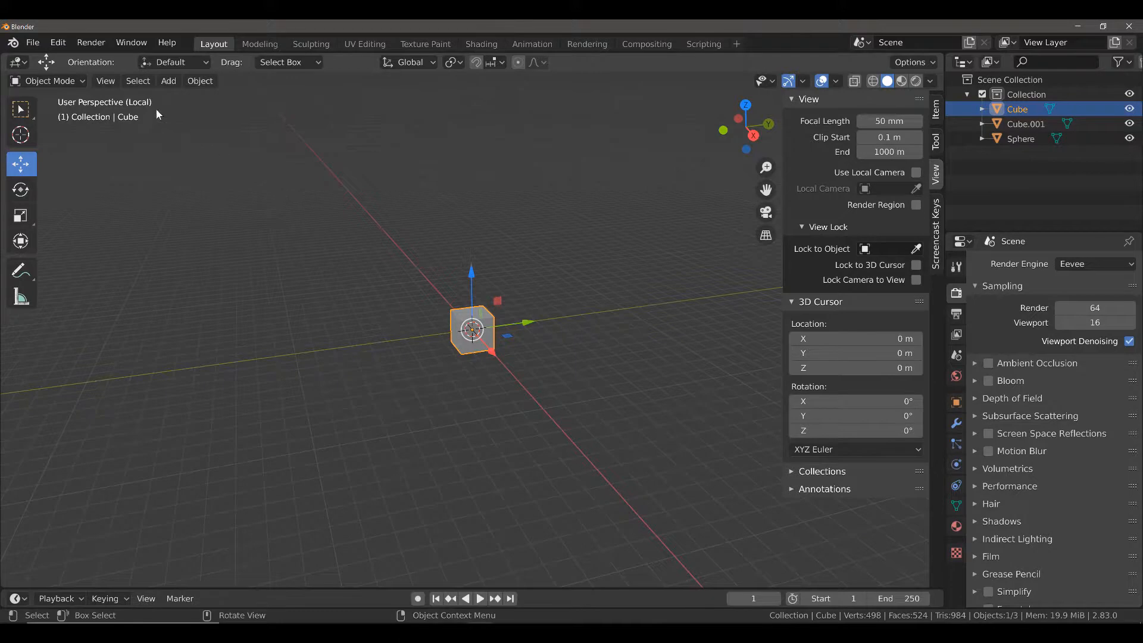
pyautogui.moveTo(105, 113)
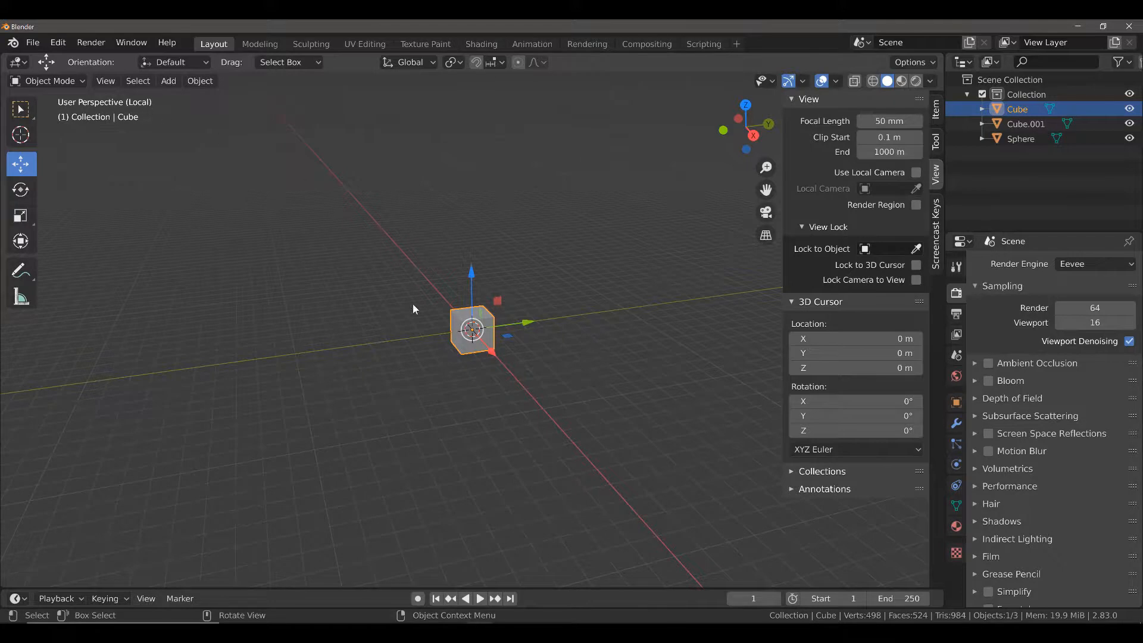
pyautogui.moveTo(522, 361)
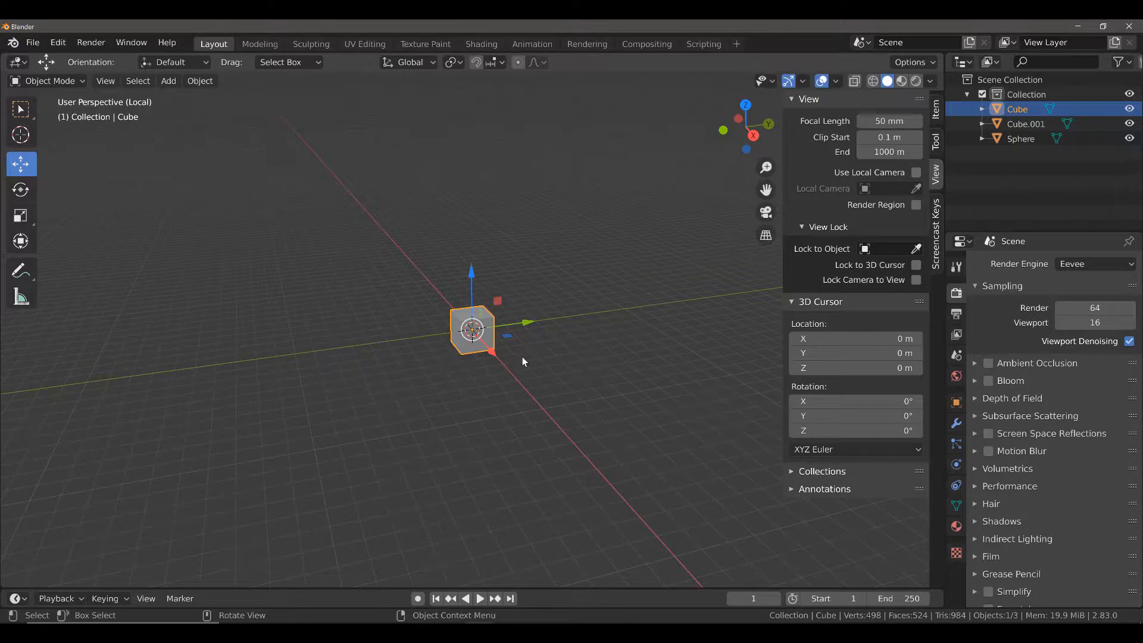
pyautogui.moveTo(432, 336)
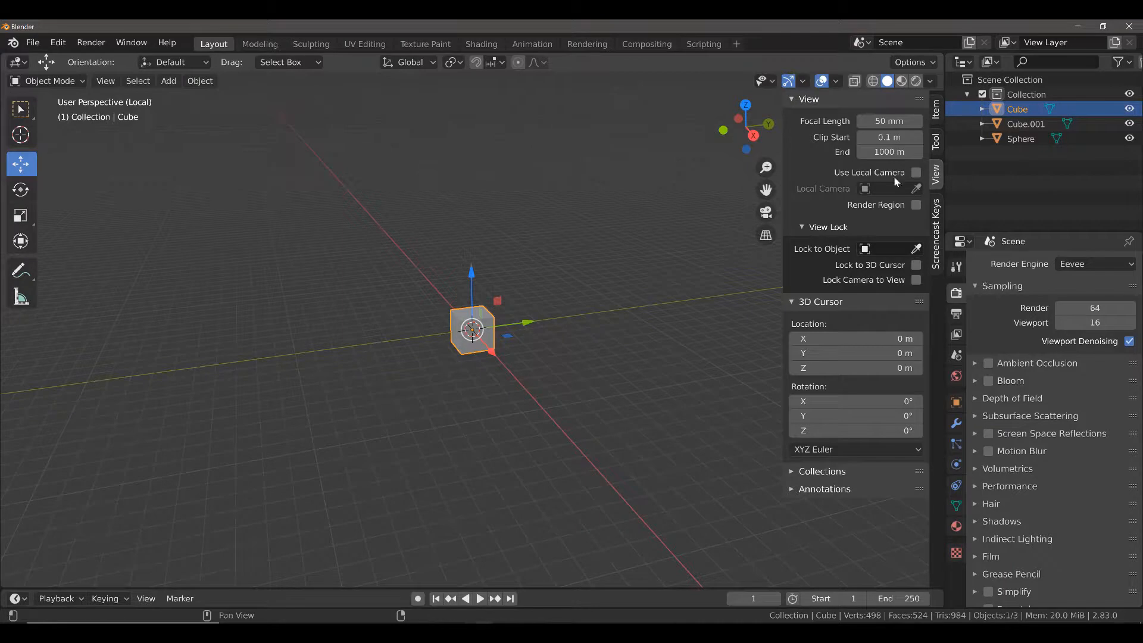
pyautogui.click(471, 329)
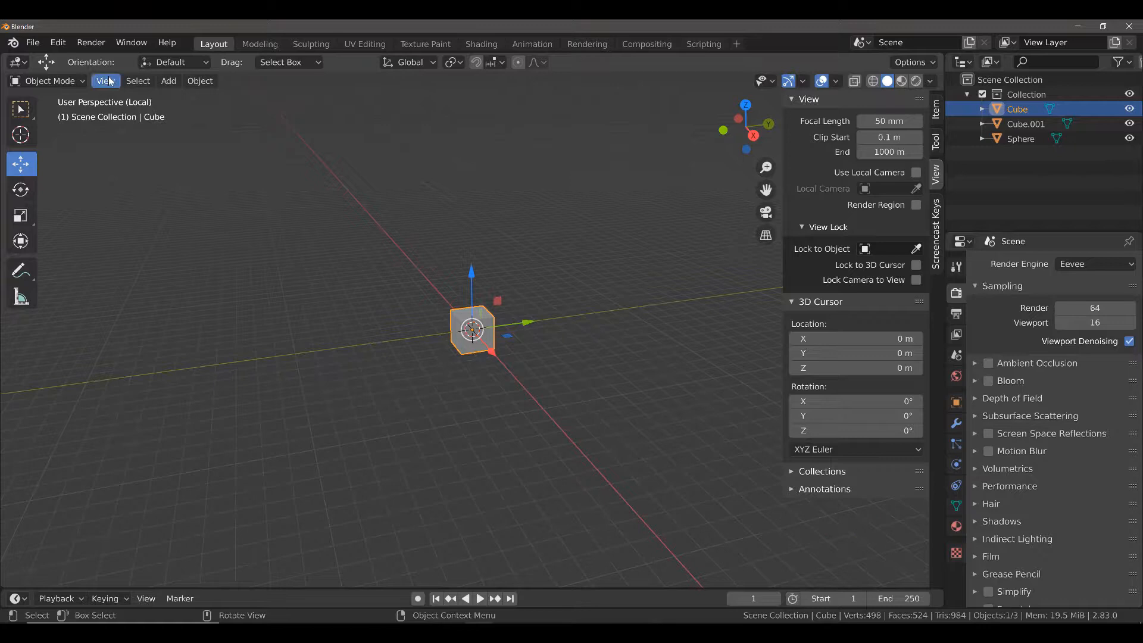
# Toggle Local View off so the sphere and both cubes are visible again.
pyautogui.click(104, 80)
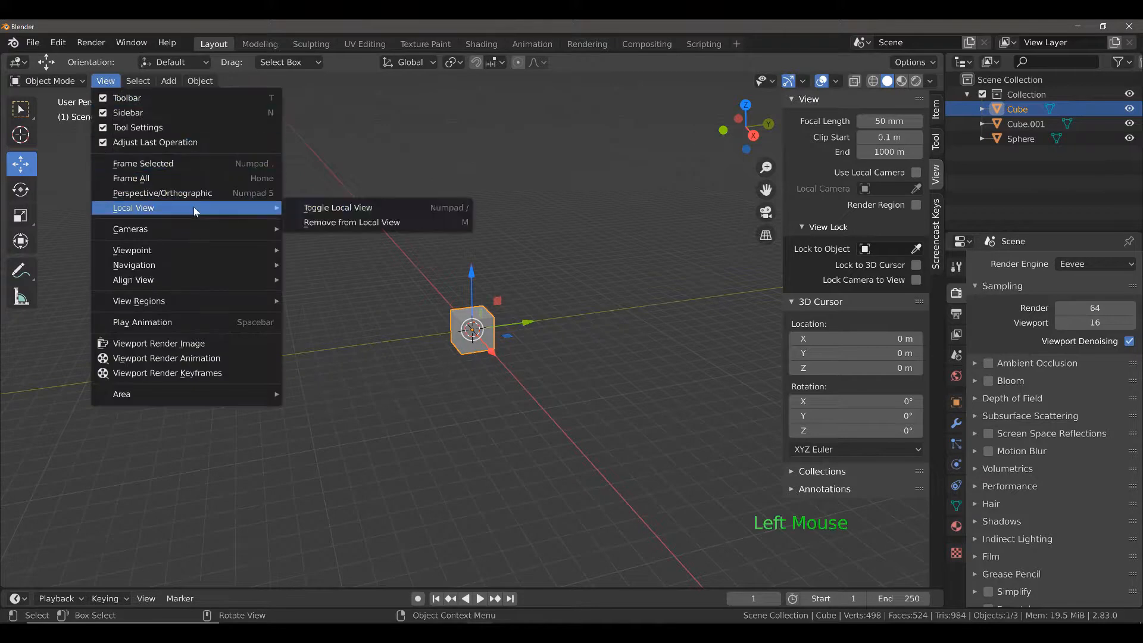
pyautogui.moveTo(350, 223)
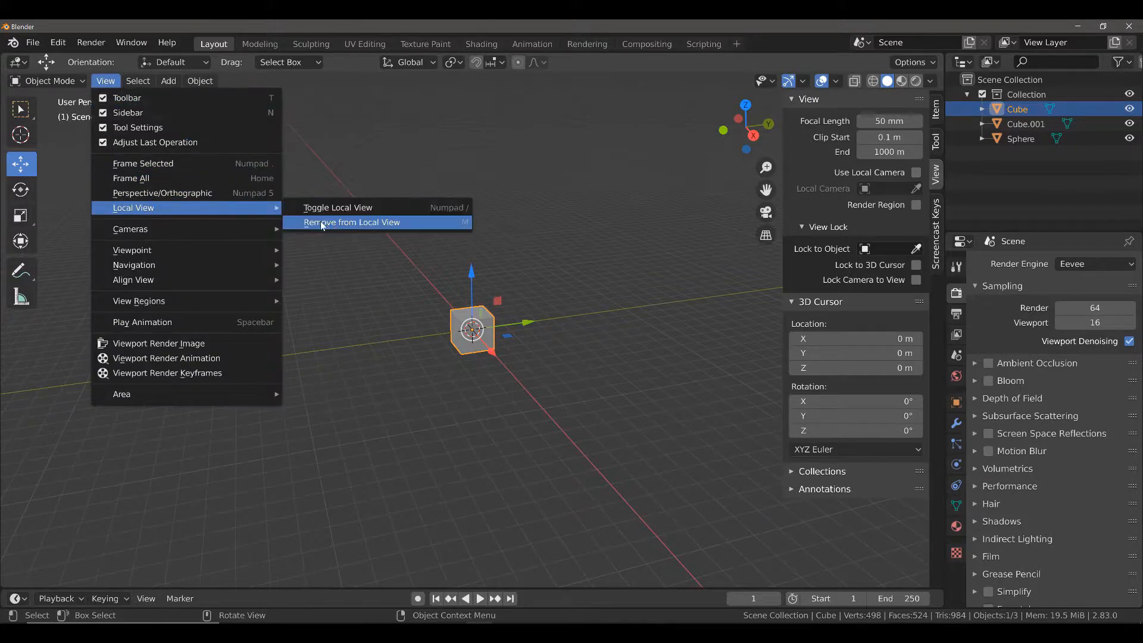
pyautogui.moveTo(337, 226)
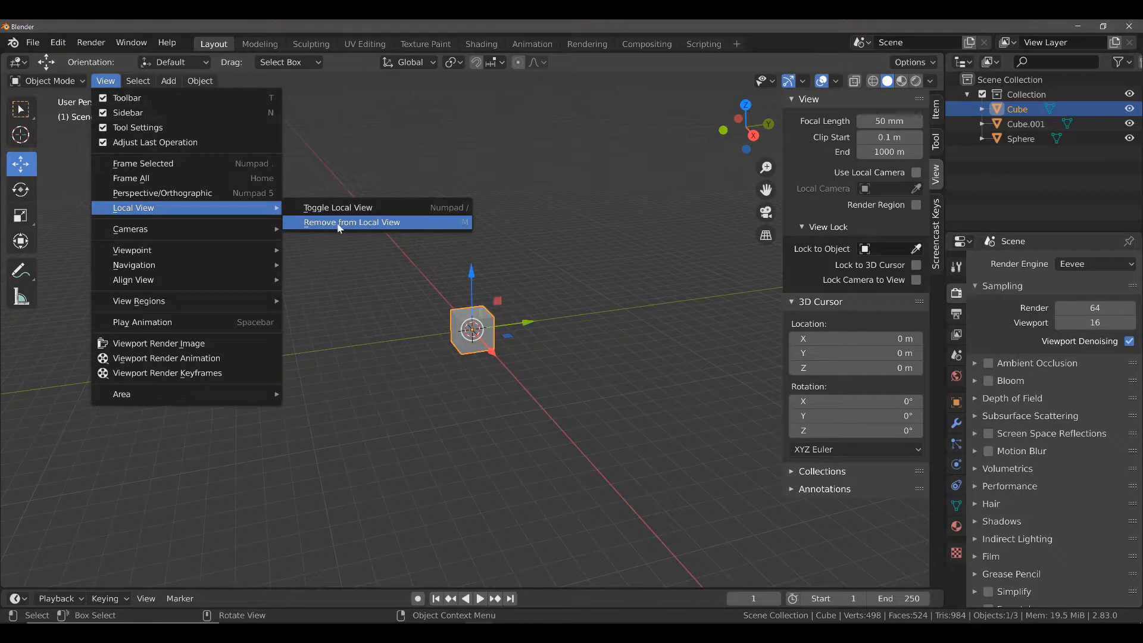
pyautogui.moveTo(388, 226)
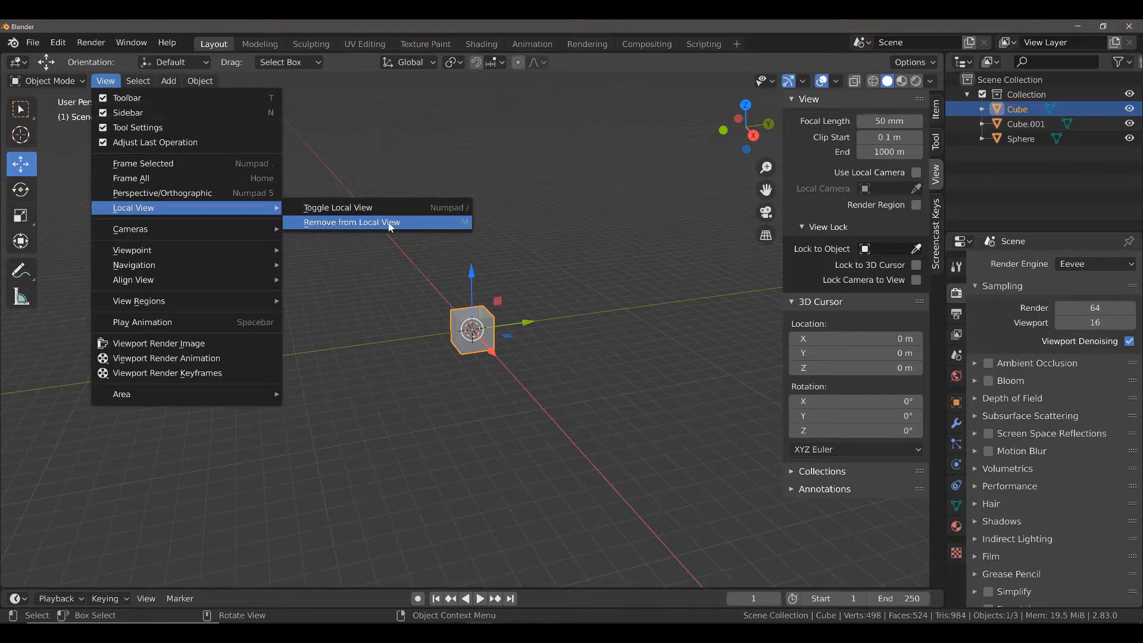
pyautogui.moveTo(459, 231)
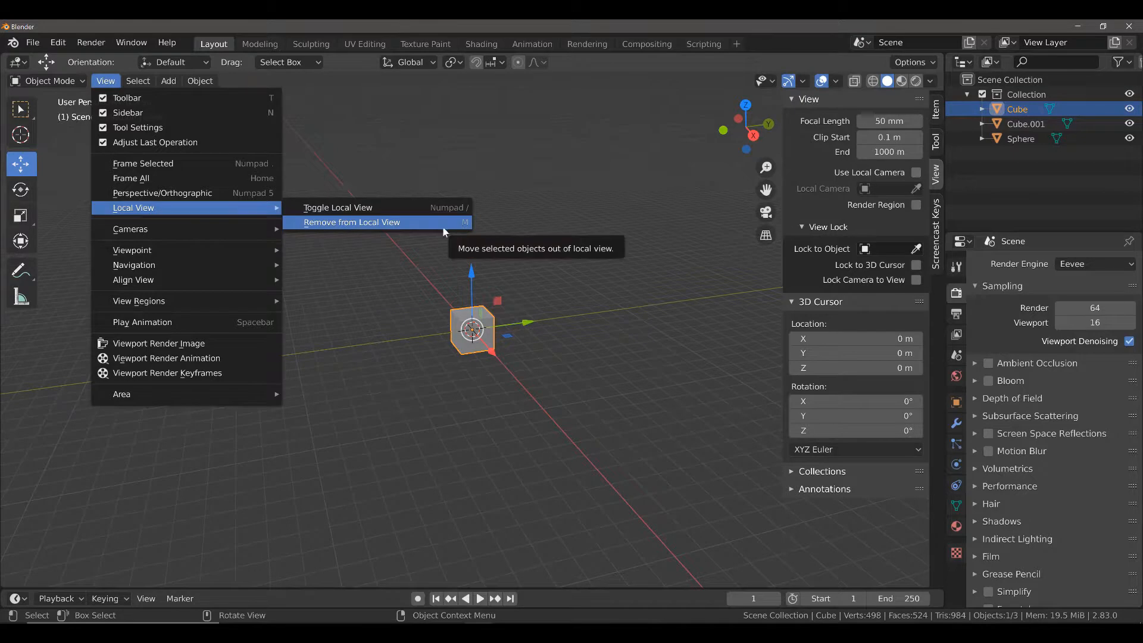
pyautogui.moveTo(391, 223)
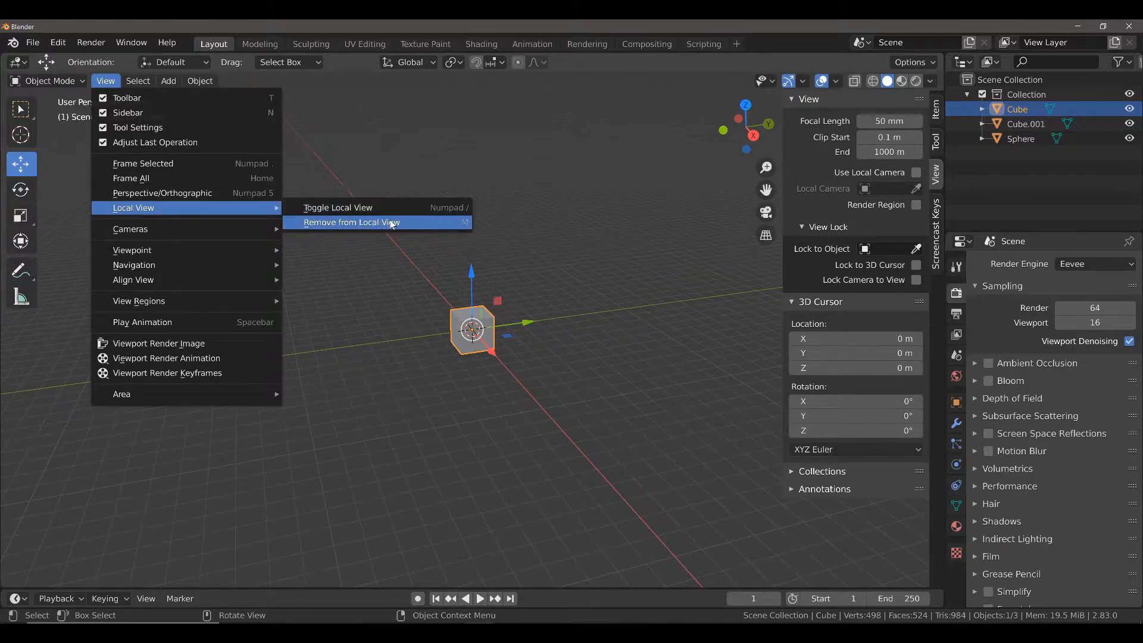
pyautogui.moveTo(357, 210)
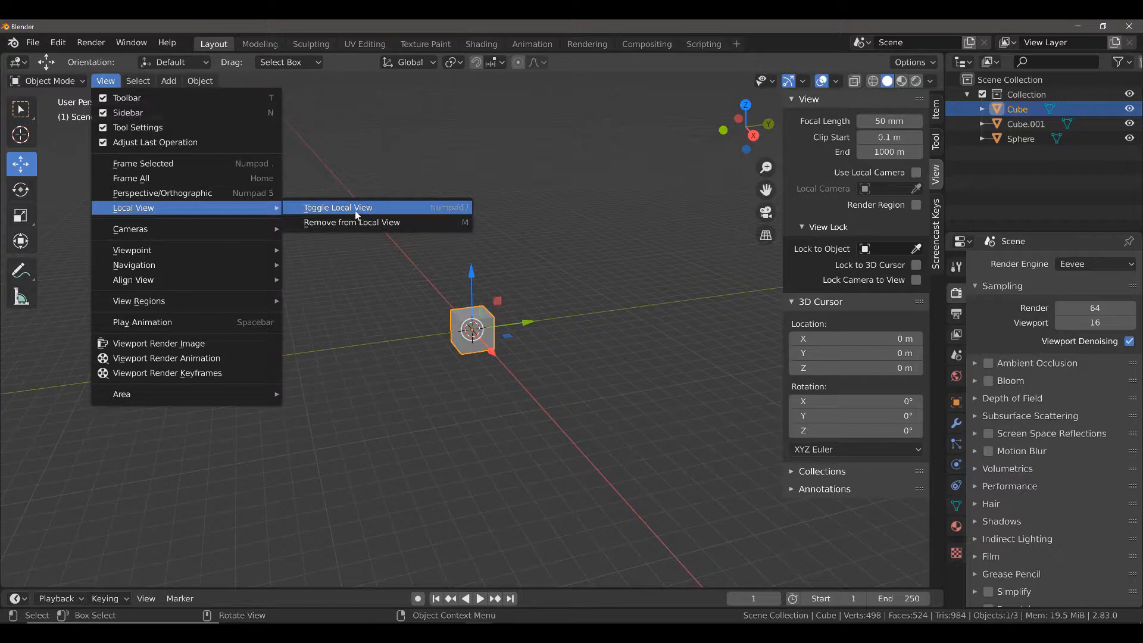
pyautogui.click(337, 207)
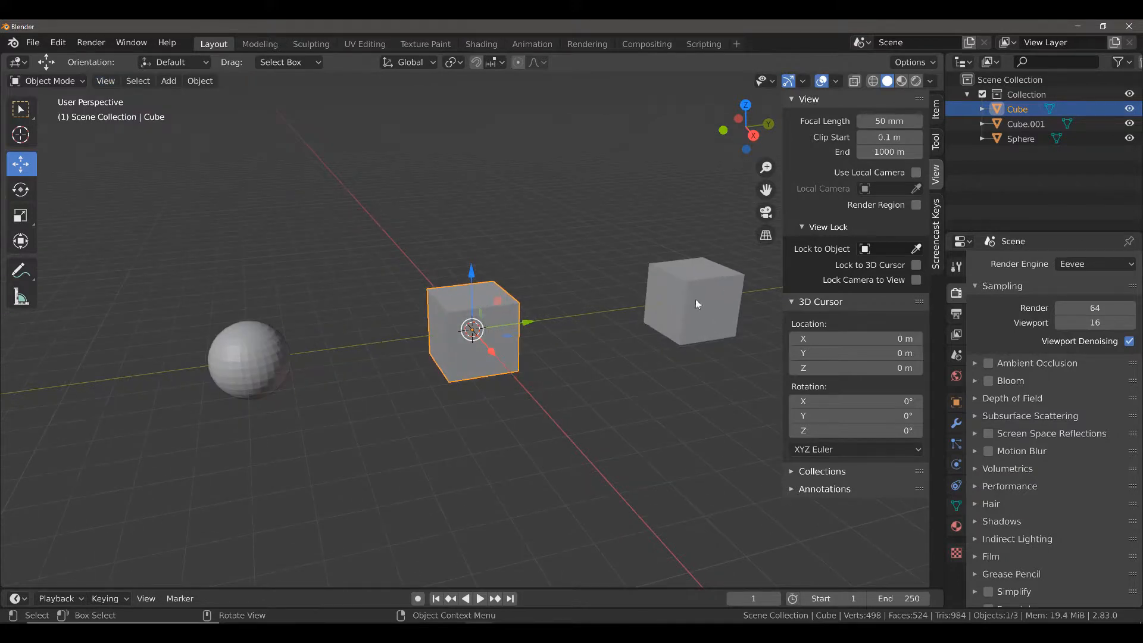
# Isolate both cubes in local view, then leave only Cube.001 selected.
pyautogui.click(692, 302)
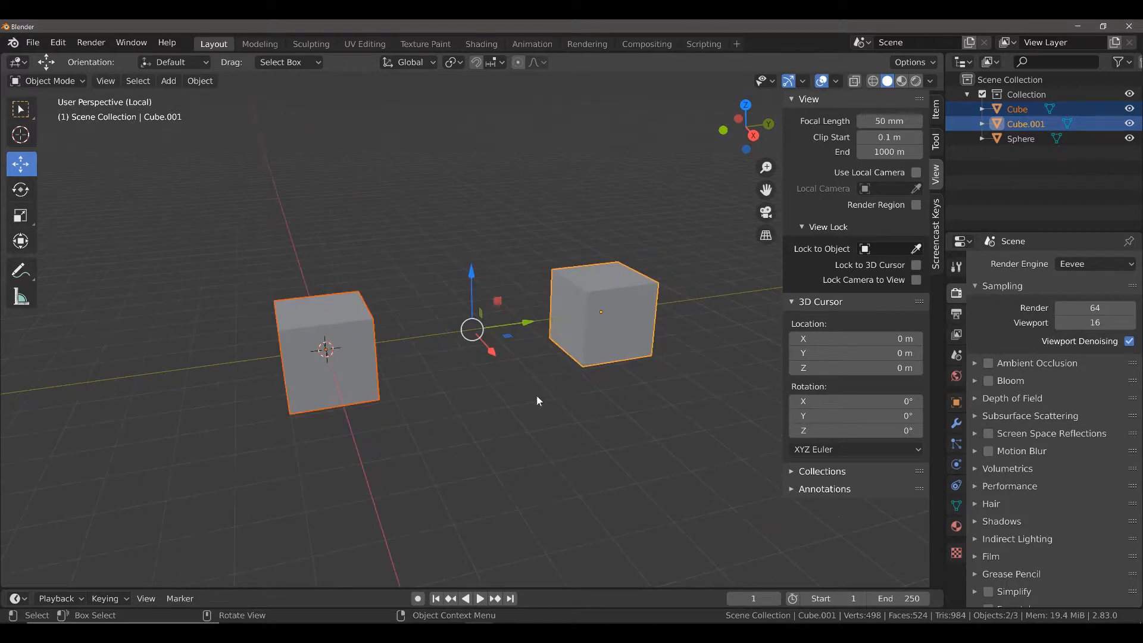
pyautogui.scroll(-3)
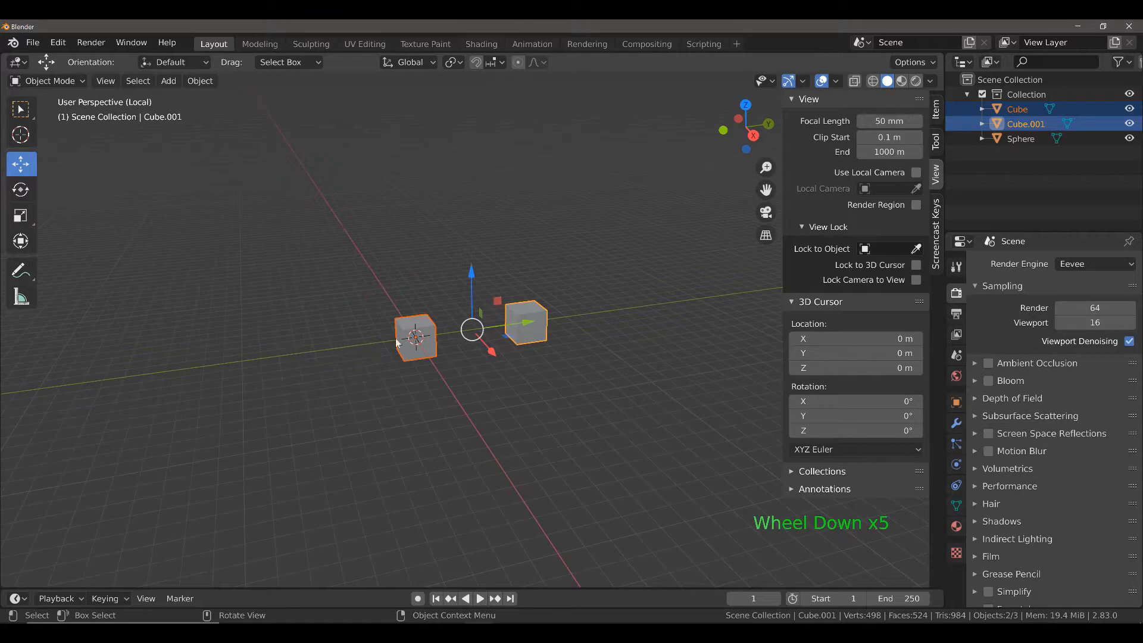
pyautogui.scroll(-3)
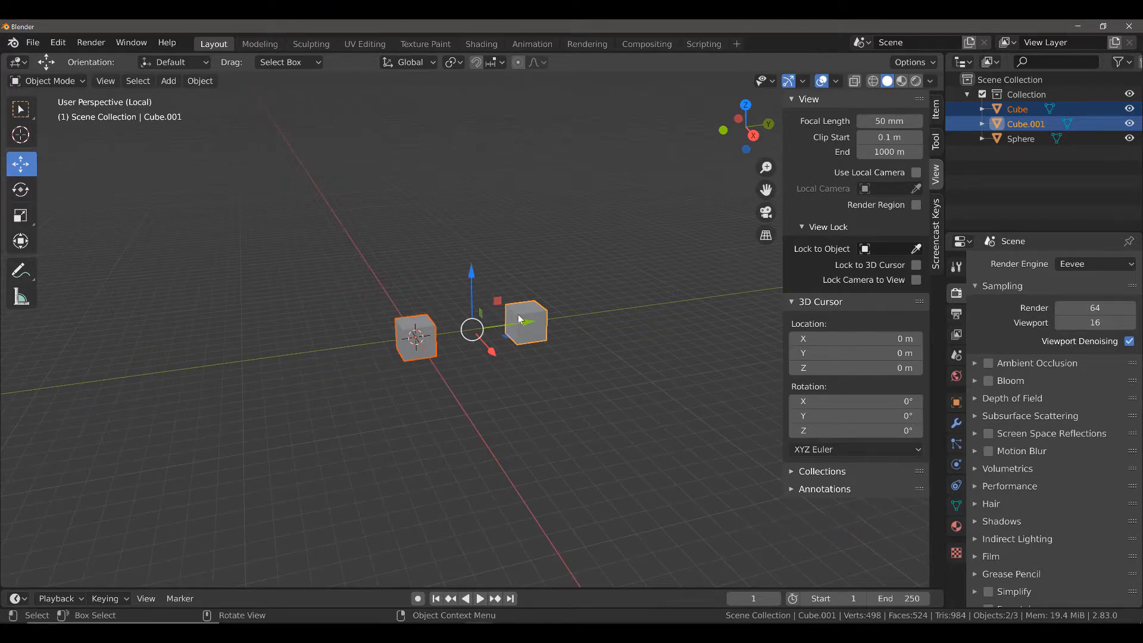
pyautogui.click(525, 321)
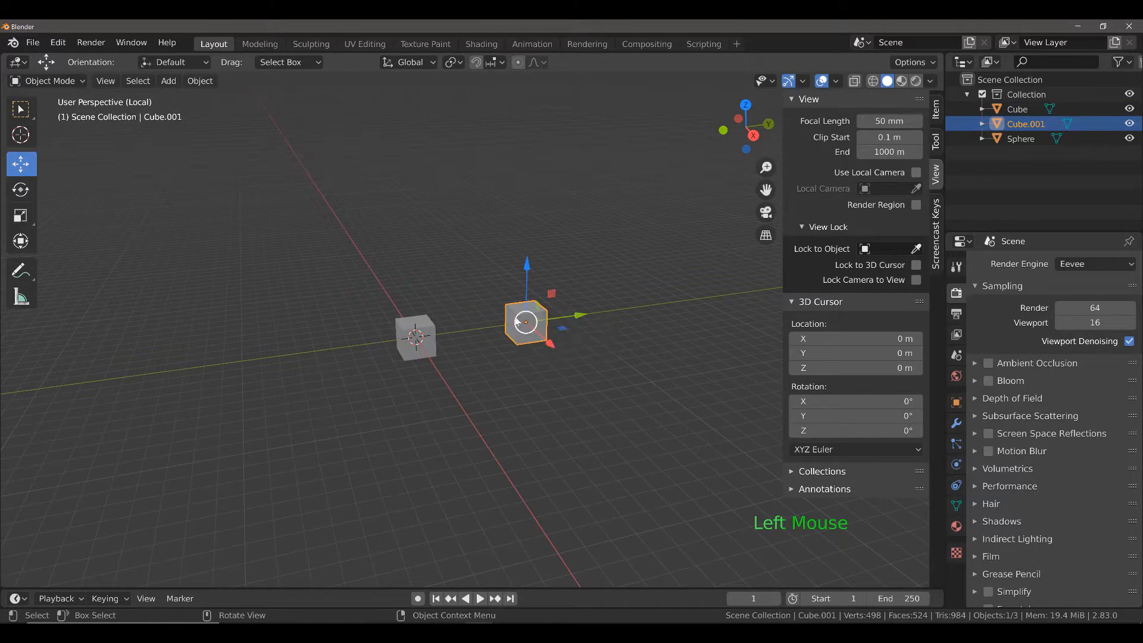
# Remove Cube.001 from local view and confirm, leaving only the first cube shown.
pyautogui.click(105, 79)
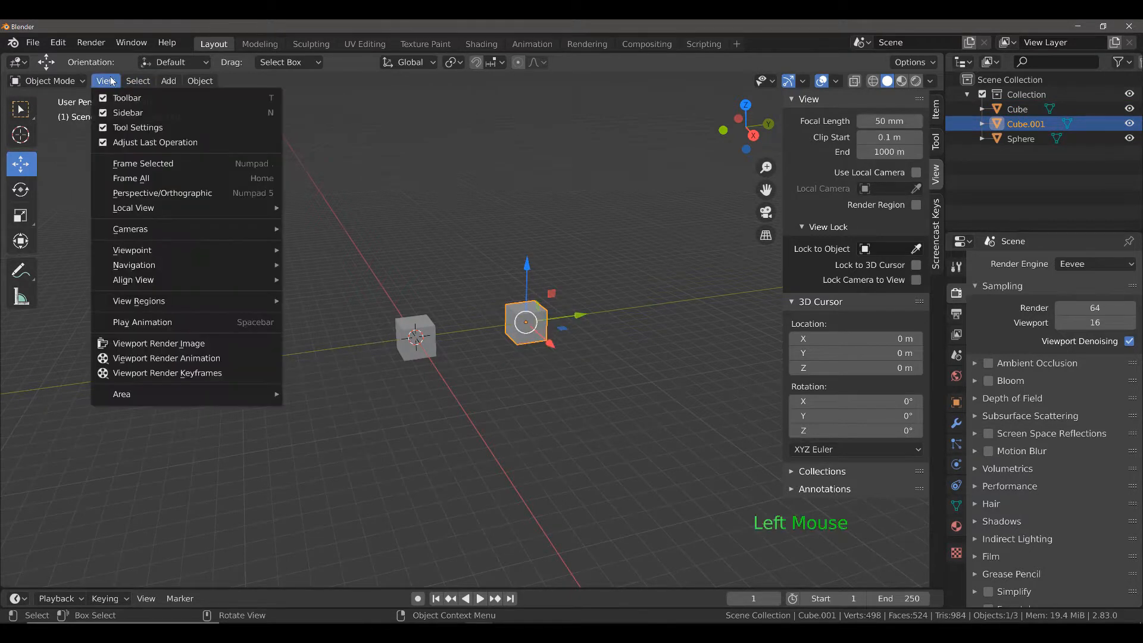
pyautogui.moveTo(133, 207)
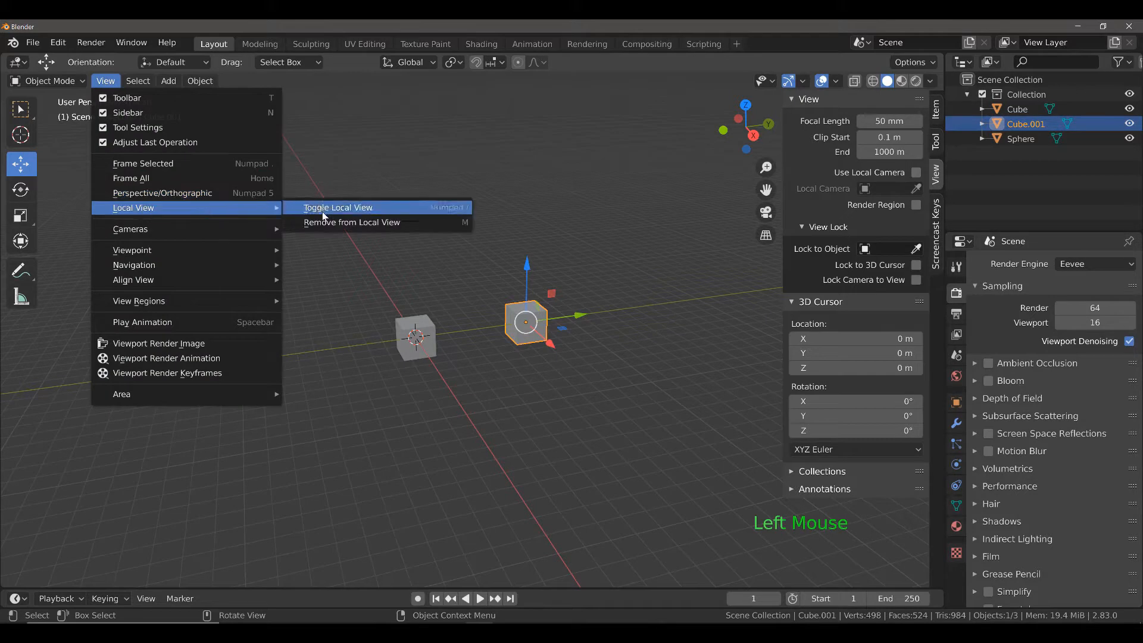
pyautogui.moveTo(375, 223)
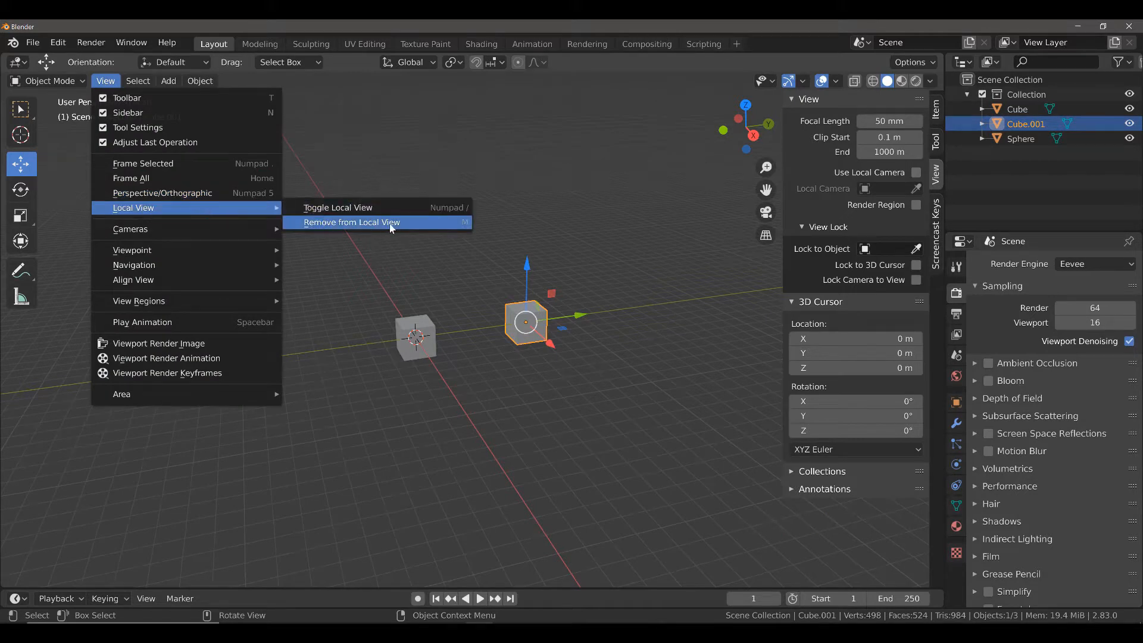
pyautogui.moveTo(444, 234)
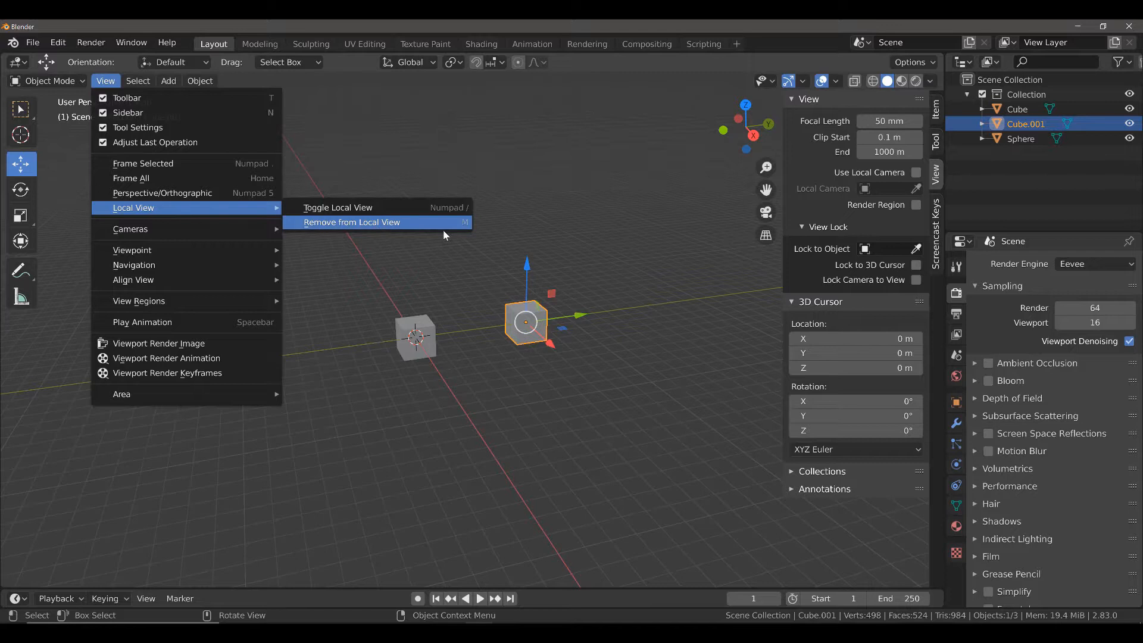
pyautogui.click(350, 222)
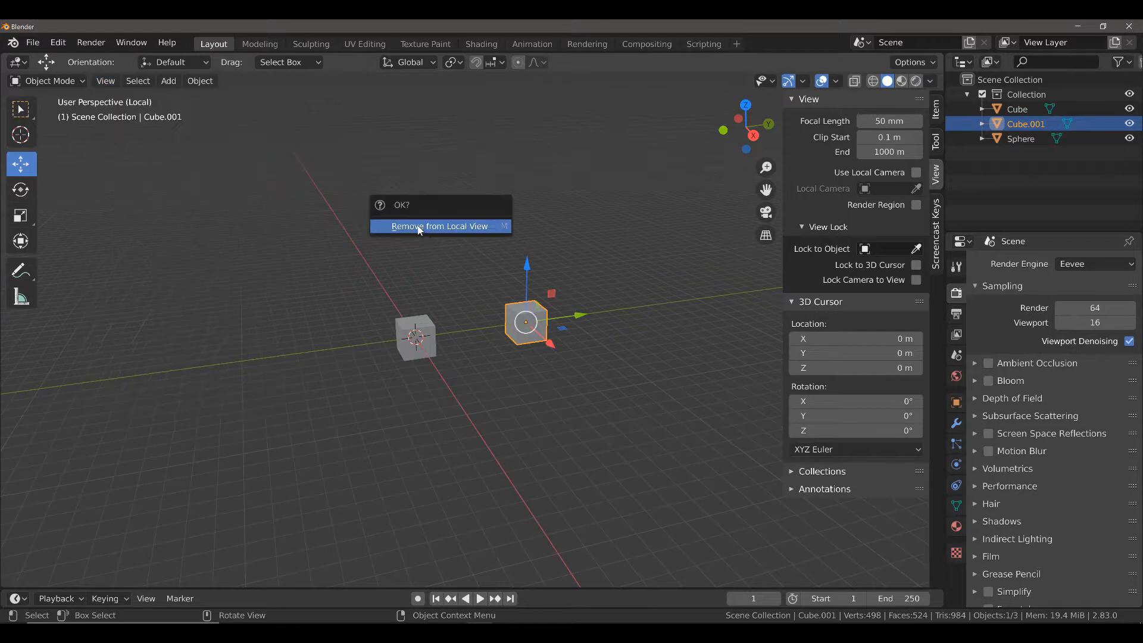
pyautogui.moveTo(436, 228)
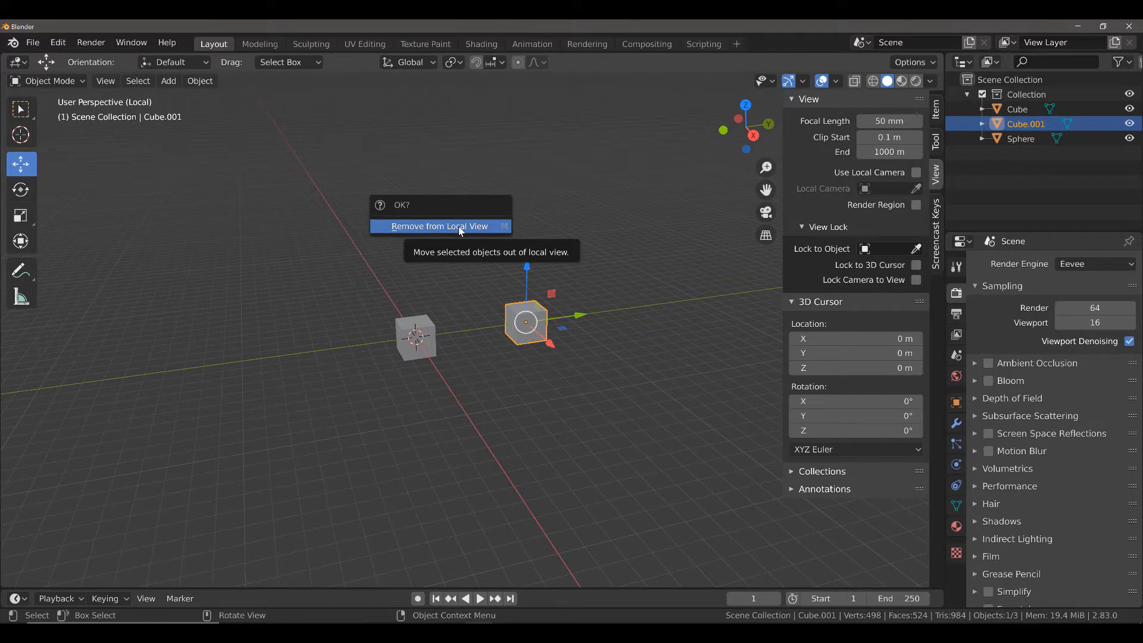
pyautogui.click(439, 226)
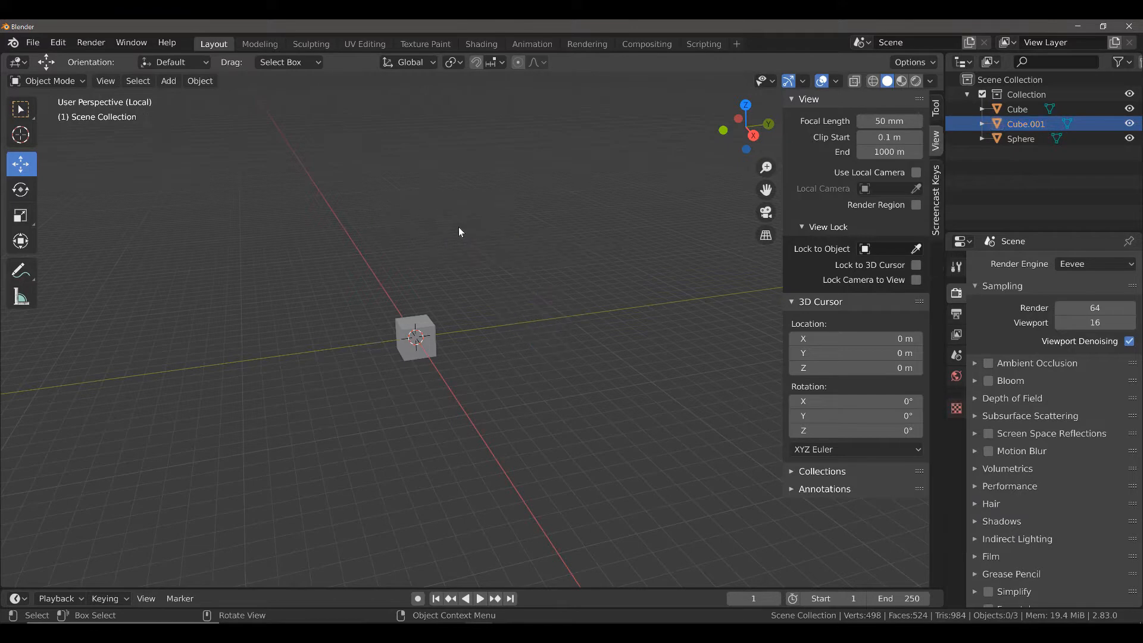
pyautogui.moveTo(484, 287)
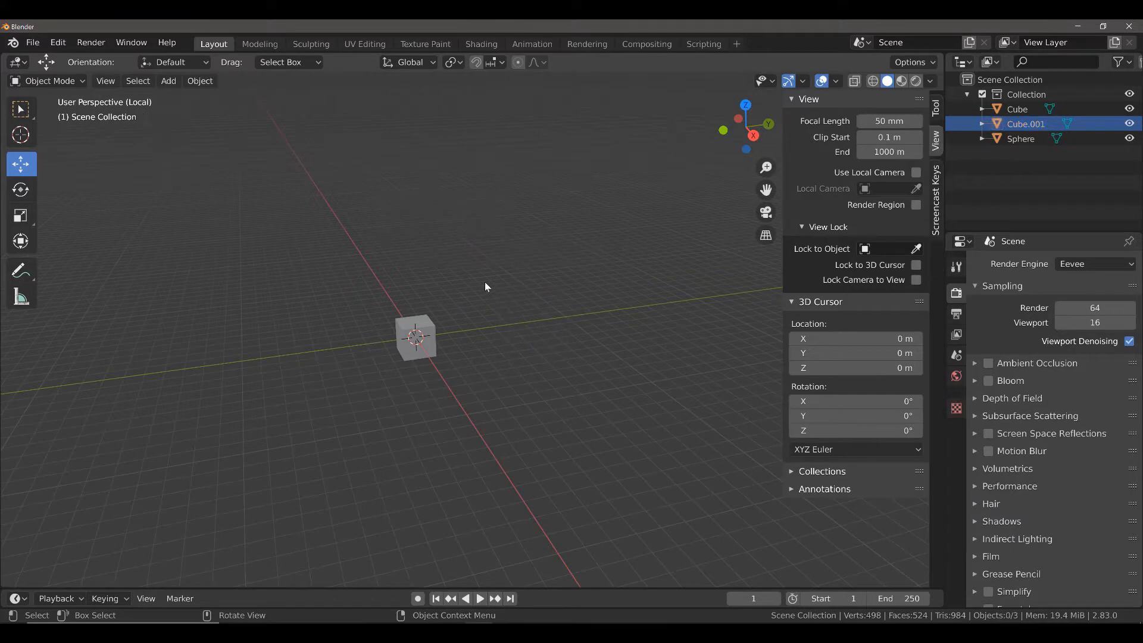
# Zoom in close on the lone cube remaining in local view.
pyautogui.scroll(3)
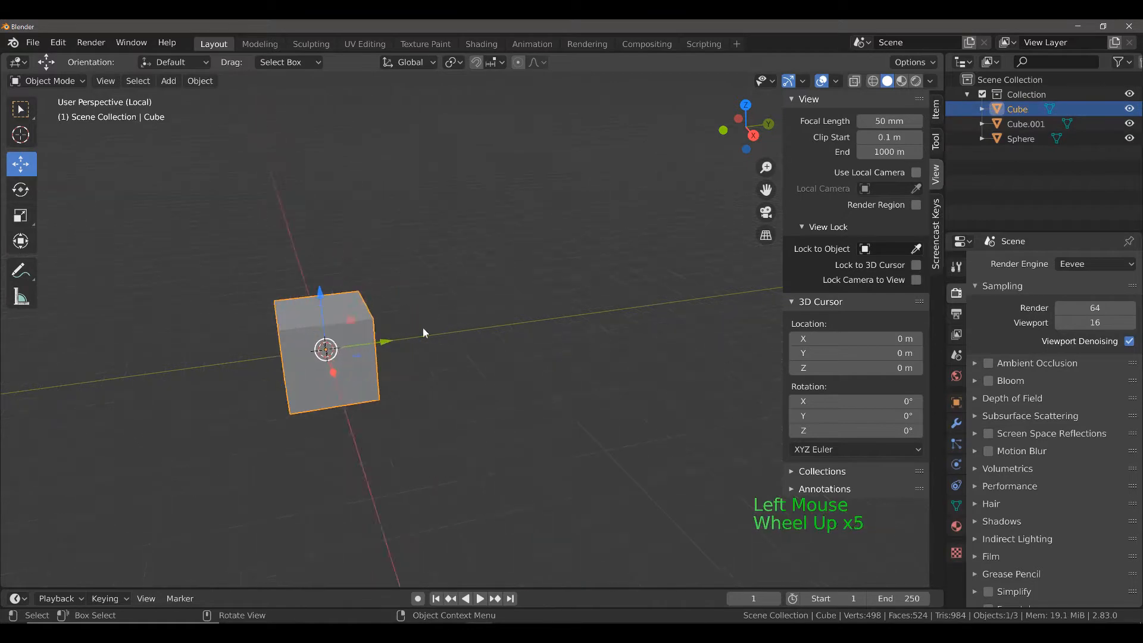
pyautogui.scroll(3)
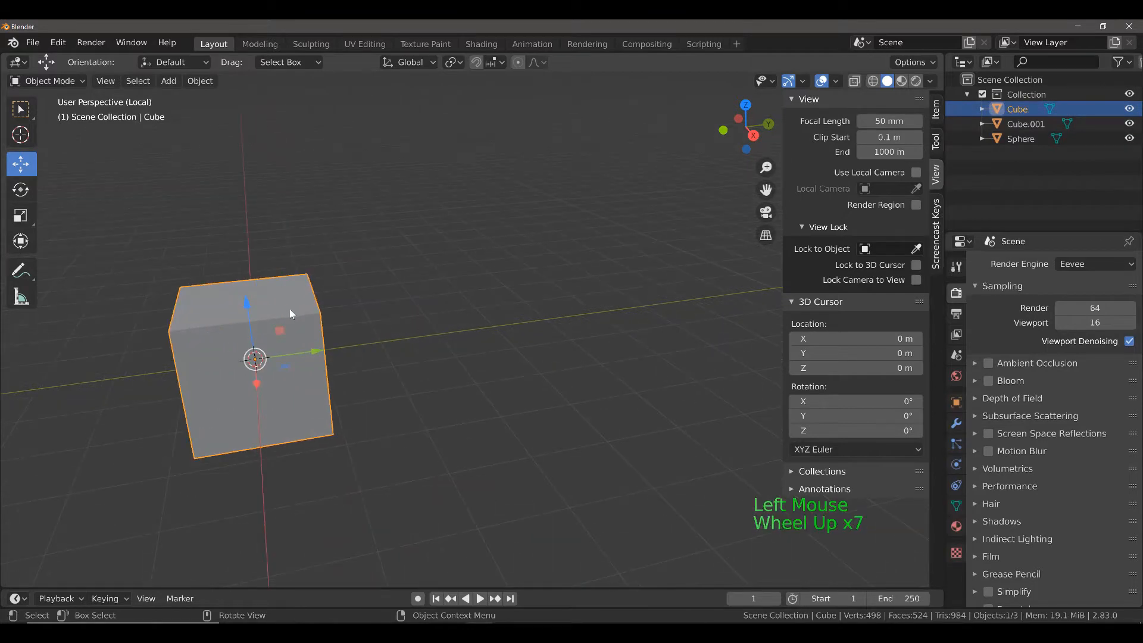
pyautogui.scroll(3)
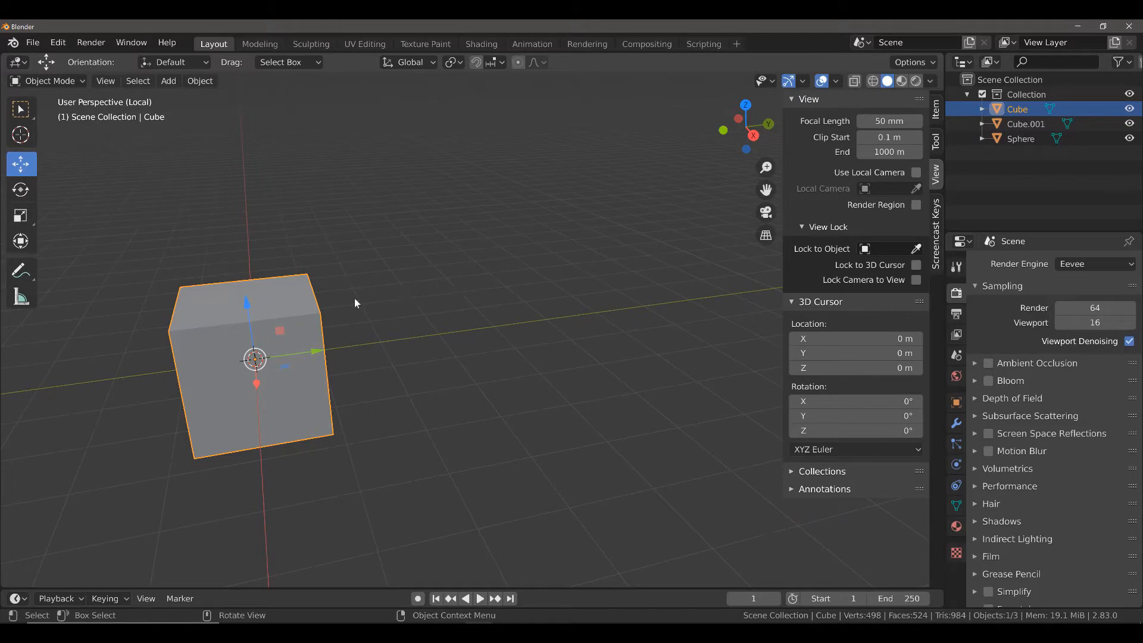
pyautogui.moveTo(270, 263)
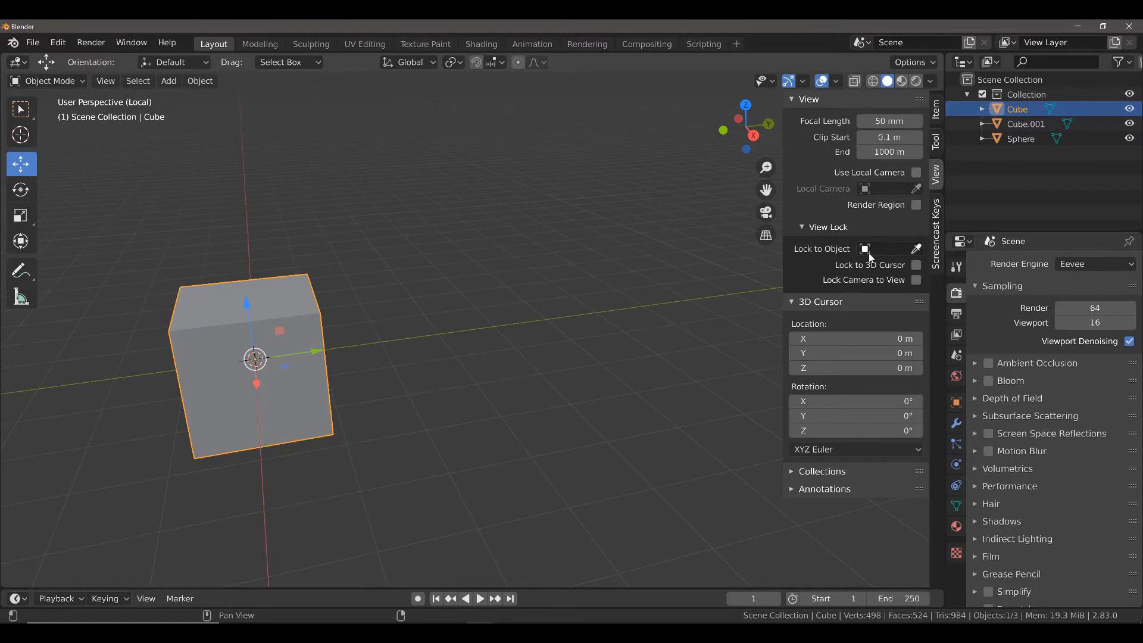
# Show the Lock to Object picker listing Cube, Cube.001 and Sphere, then switch to the course webpage.
pyautogui.click(889, 249)
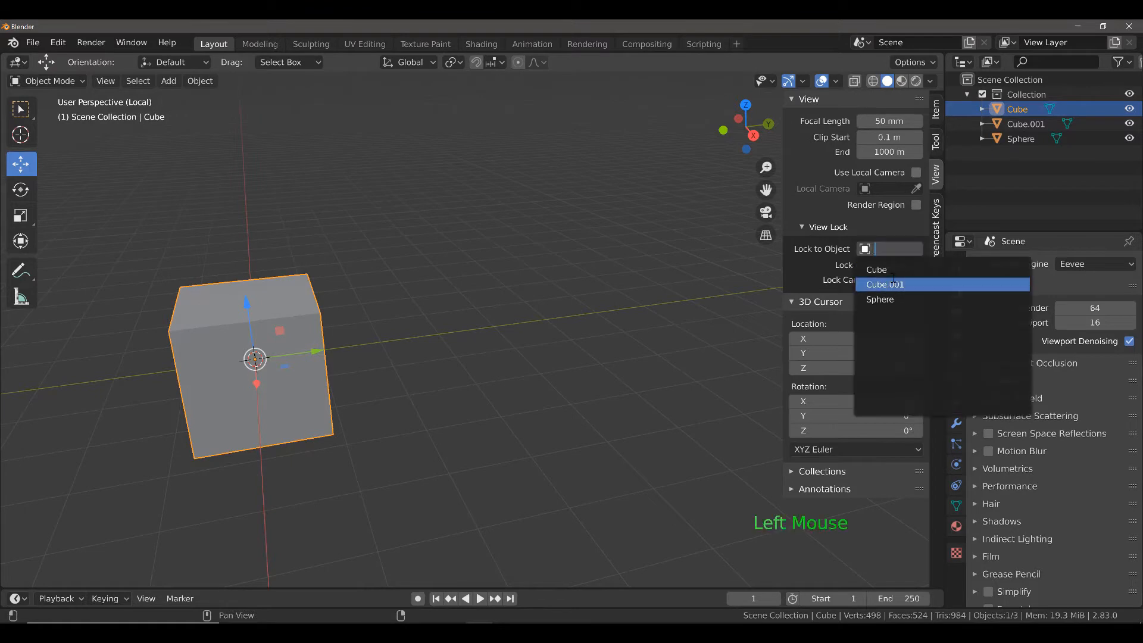
pyautogui.click(876, 269)
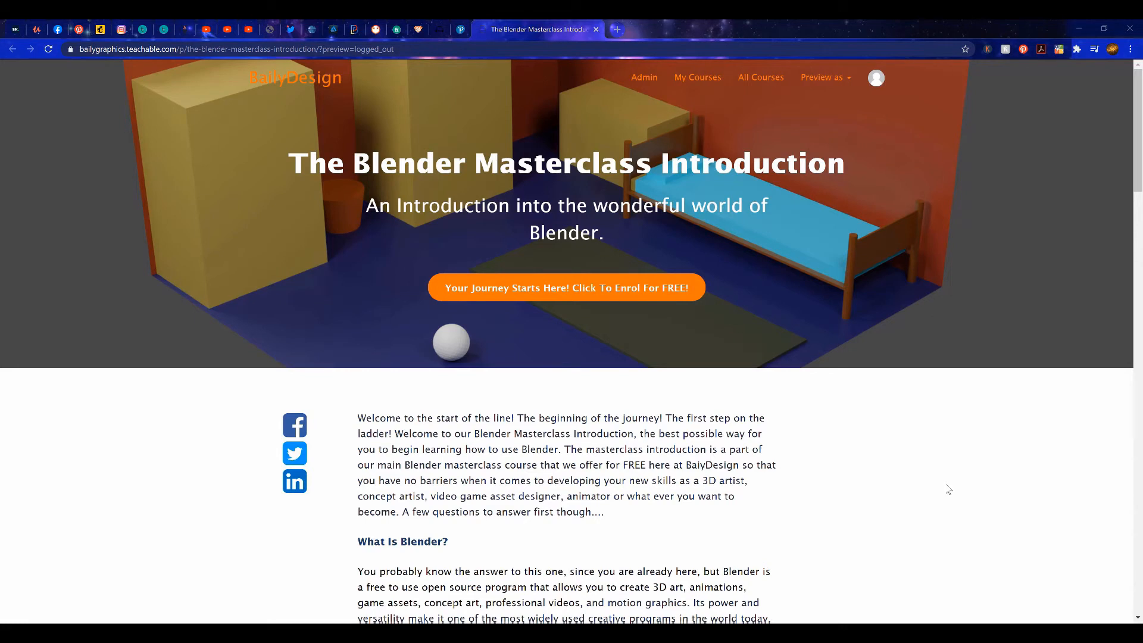
pyautogui.scroll(-3)
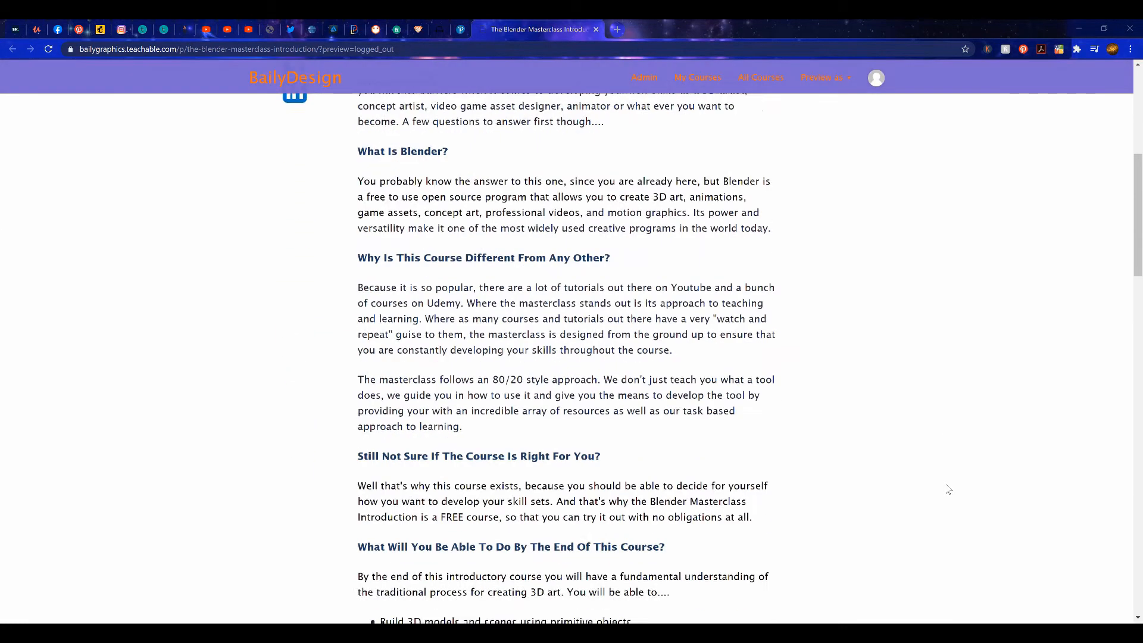